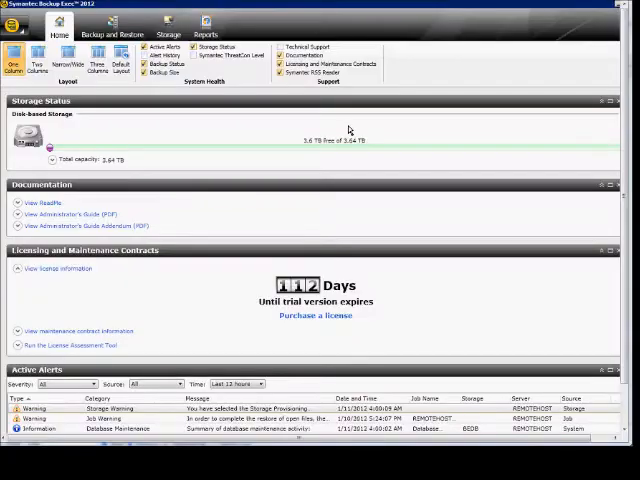
mouse_move(264, 192)
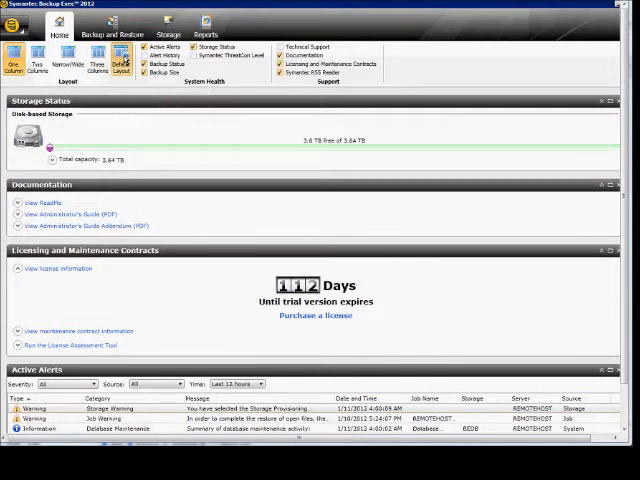
Step: Switch the Home tab dashboard to the Three Columns layout
left_click(36, 58)
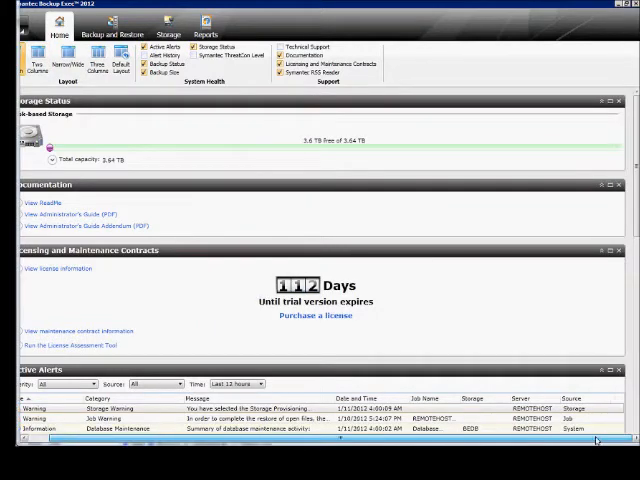
scroll("down", 3)
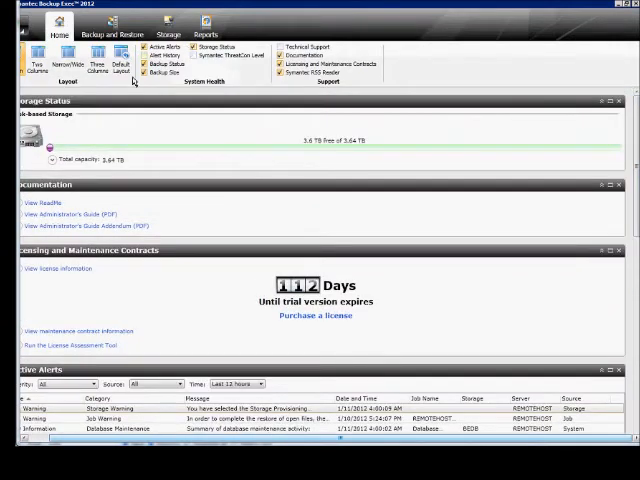
left_click(92, 60)
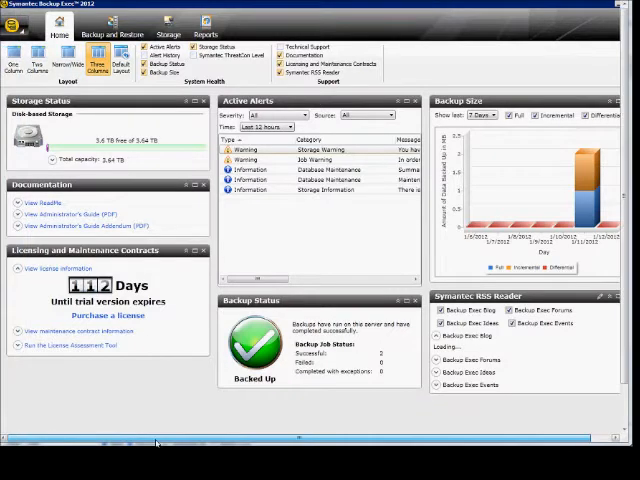
Step: Hide Backup Size, Backup Status, Documentation and Licensing panels and show Symantec ThreatCon Level
left_click(64, 58)
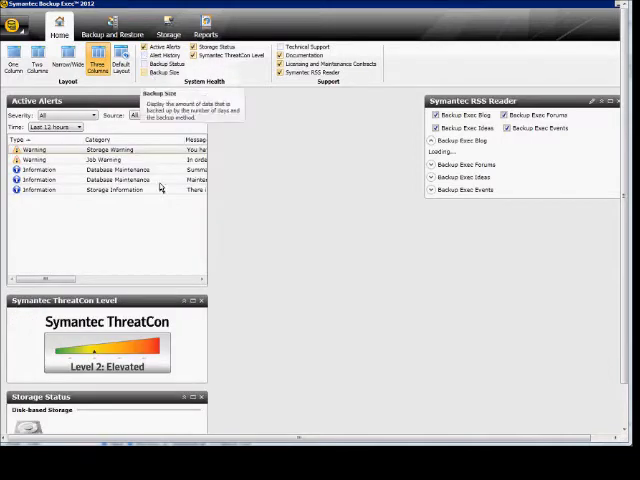
mouse_move(104, 314)
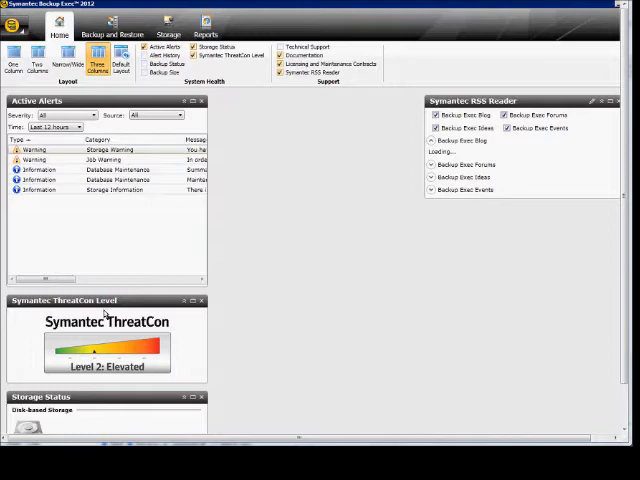
mouse_move(124, 360)
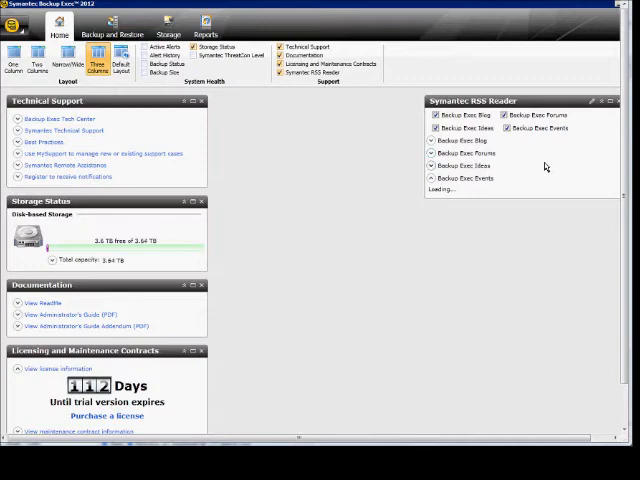
mouse_move(322, 96)
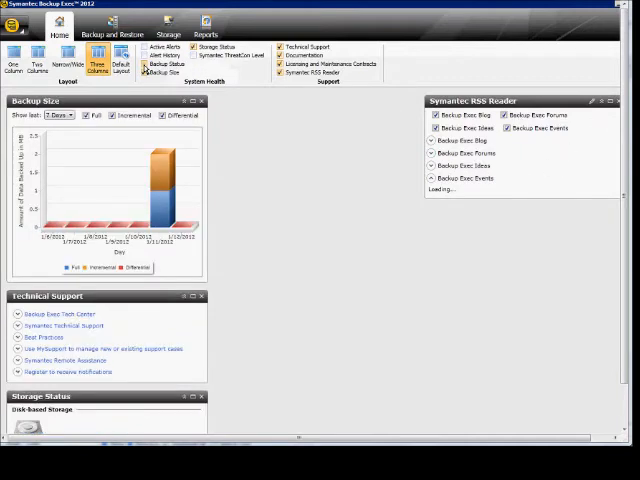
Step: Show the Technical Support, Backup Size, Backup Status and Alert History panels
left_click(156, 56)
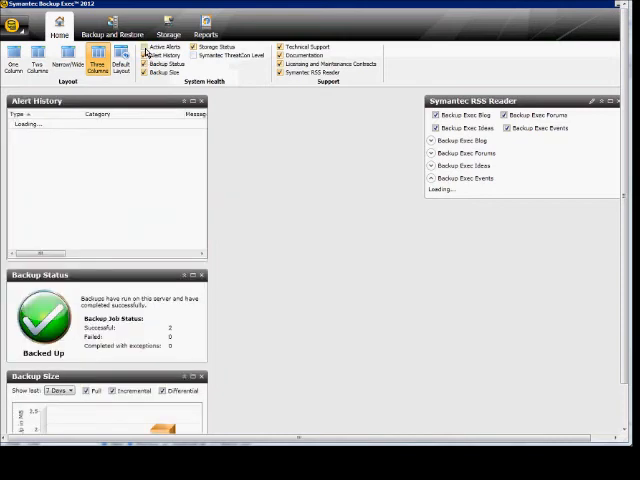